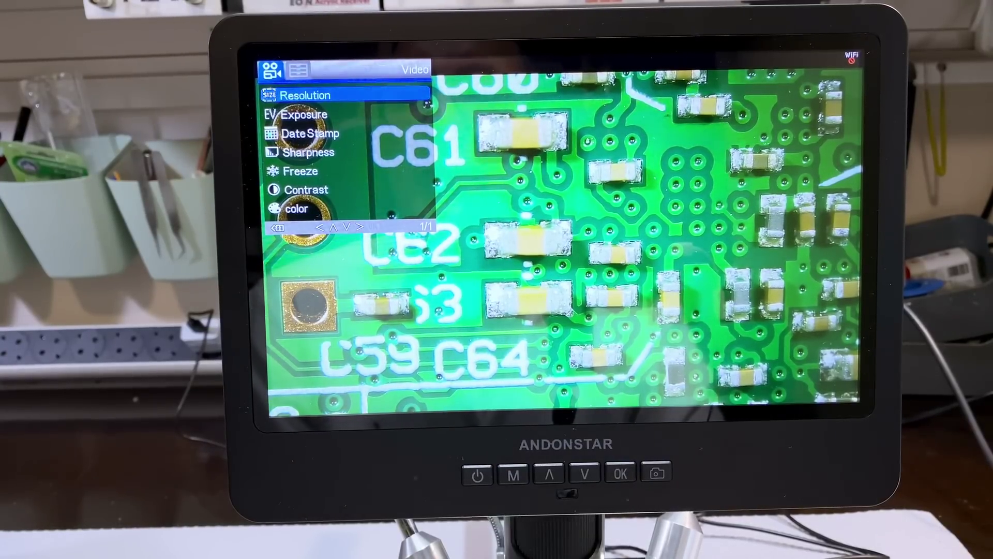
- Move past Exposure into the Setting menu, then step through Language and Frequency to Format
left_click(620, 475)
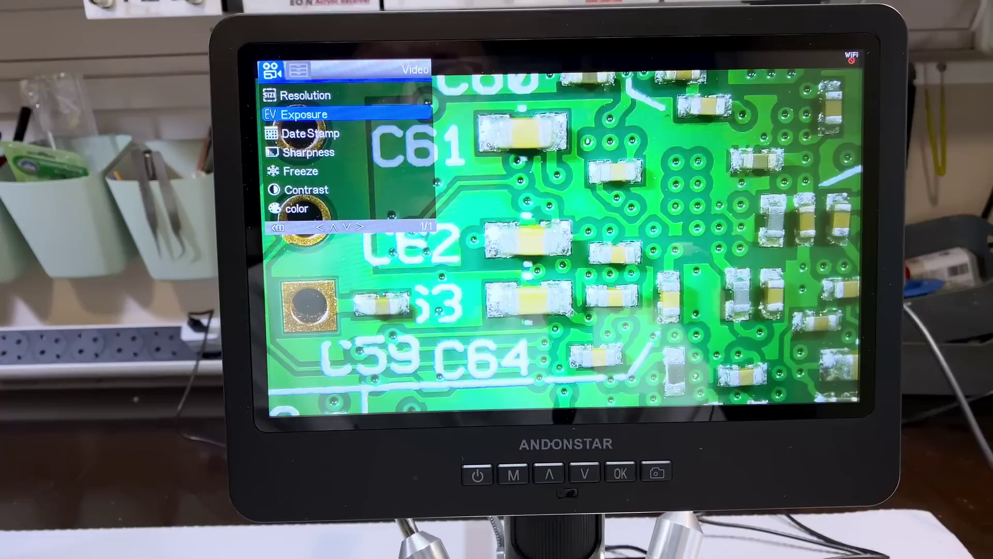
left_click(589, 474)
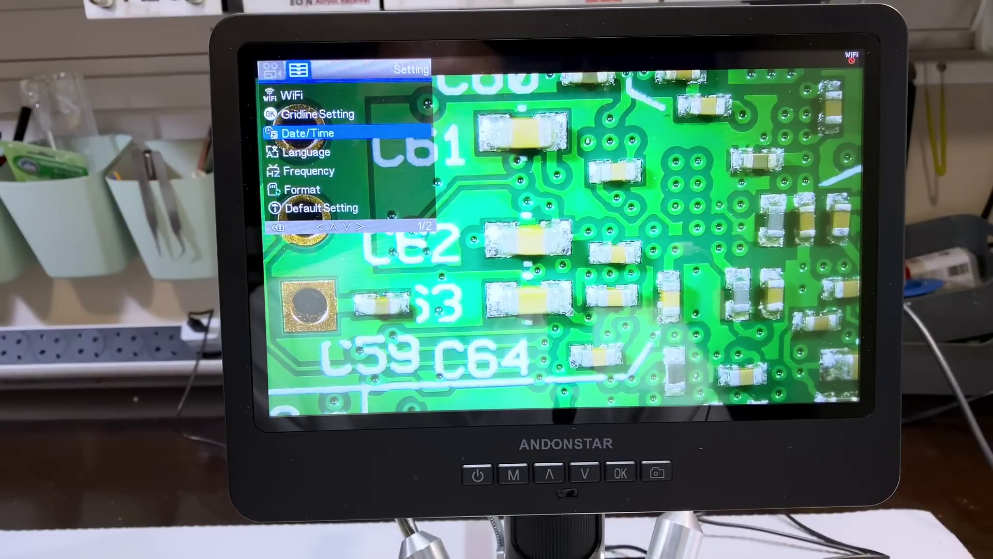
left_click(583, 474)
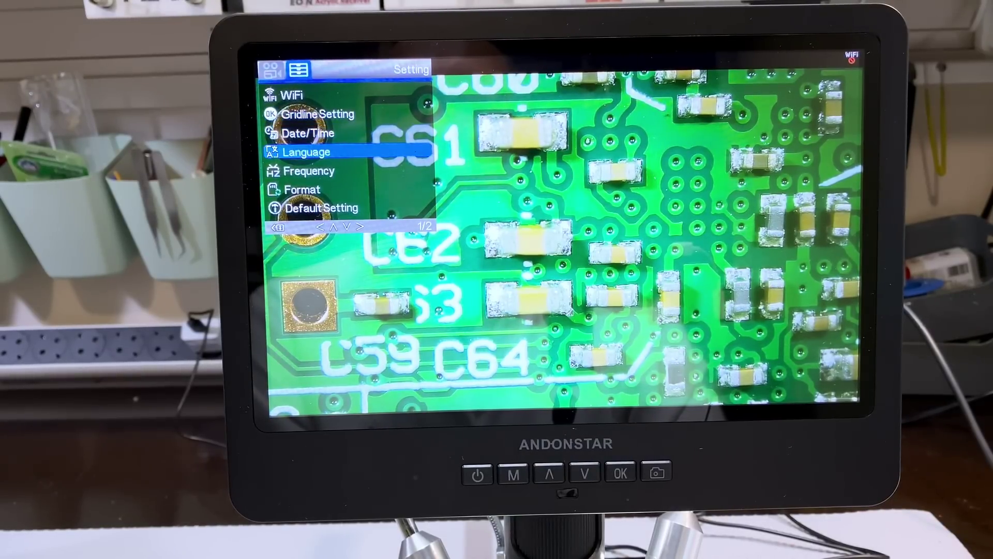
left_click(589, 486)
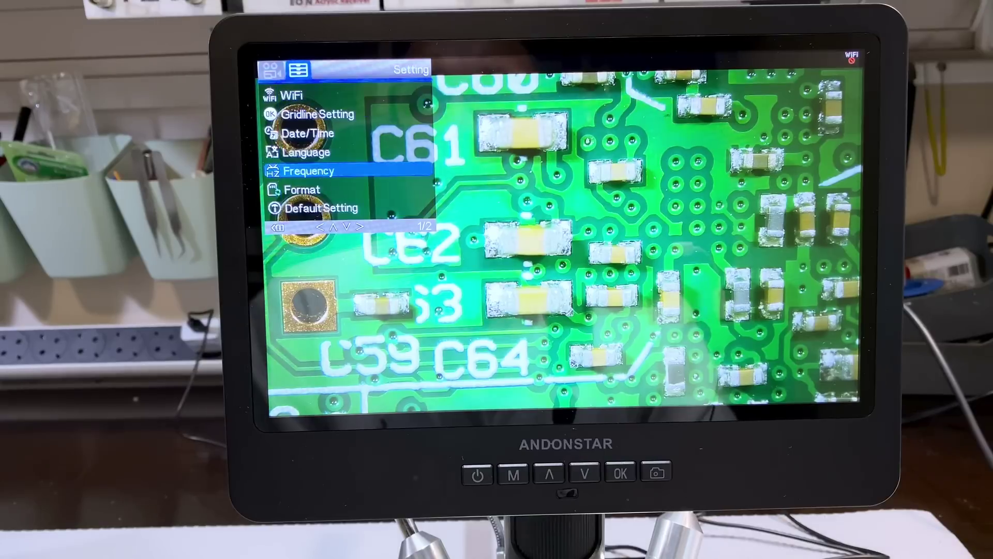
left_click(589, 474)
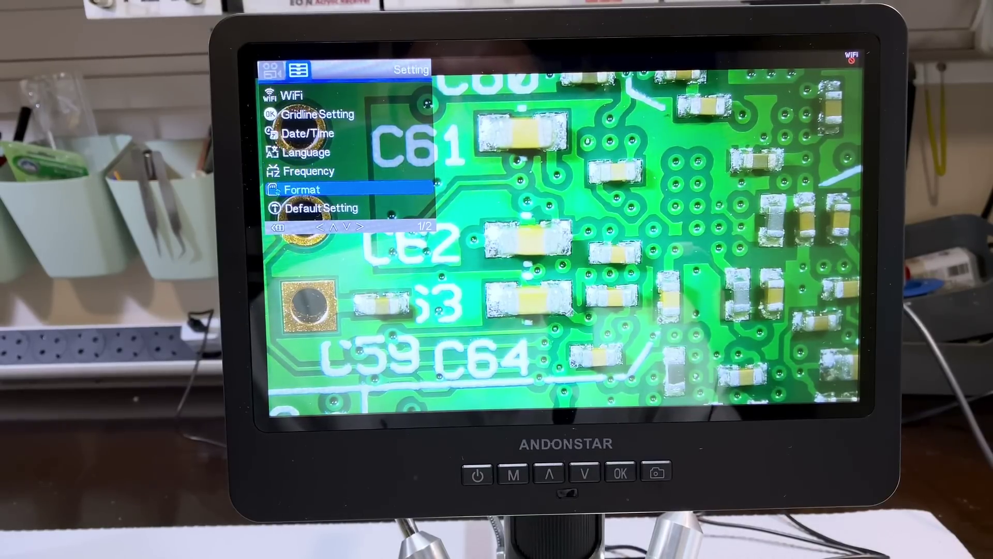